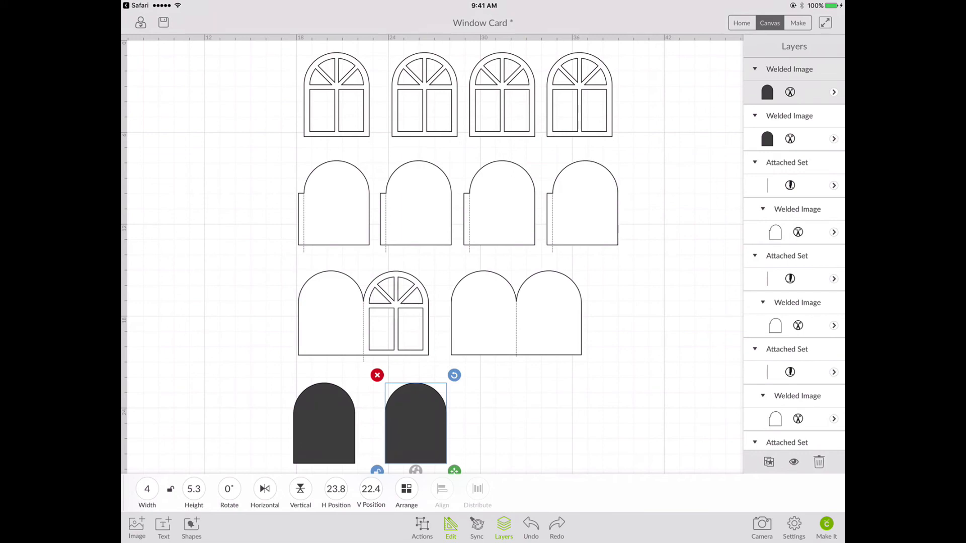
- Send the Window Card project to Make It, showing its pieces across six mats
{"action": "left_click", "coordinate": [826, 527]}
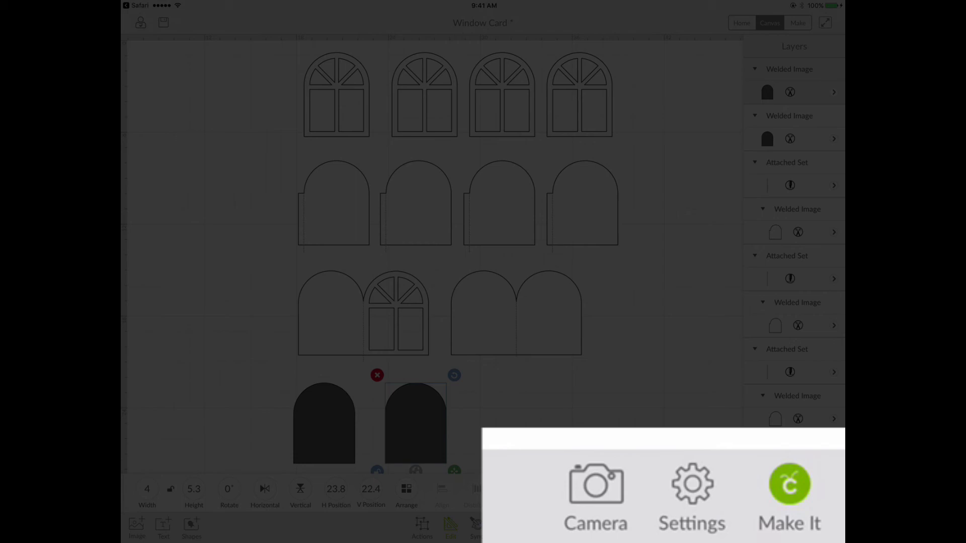
{"action": "left_click", "coordinate": [790, 497]}
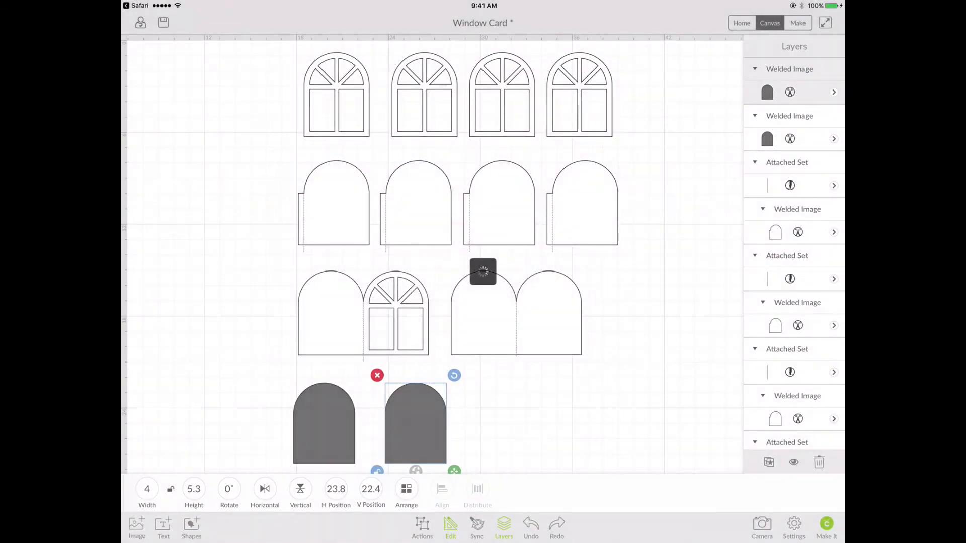
{"action": "left_click", "coordinate": [797, 22]}
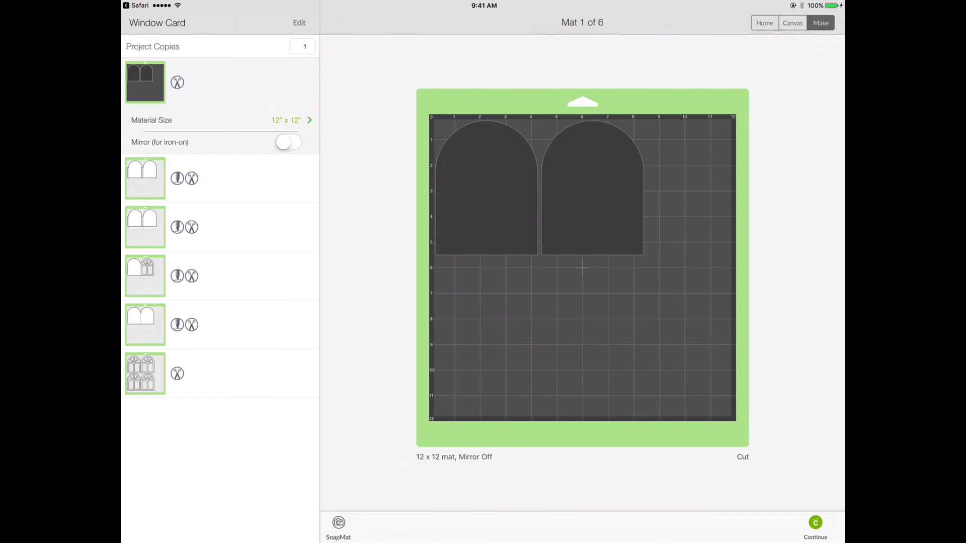
- Leave the six-mat preview and go back to the Window Card design canvas
{"action": "left_click", "coordinate": [819, 22]}
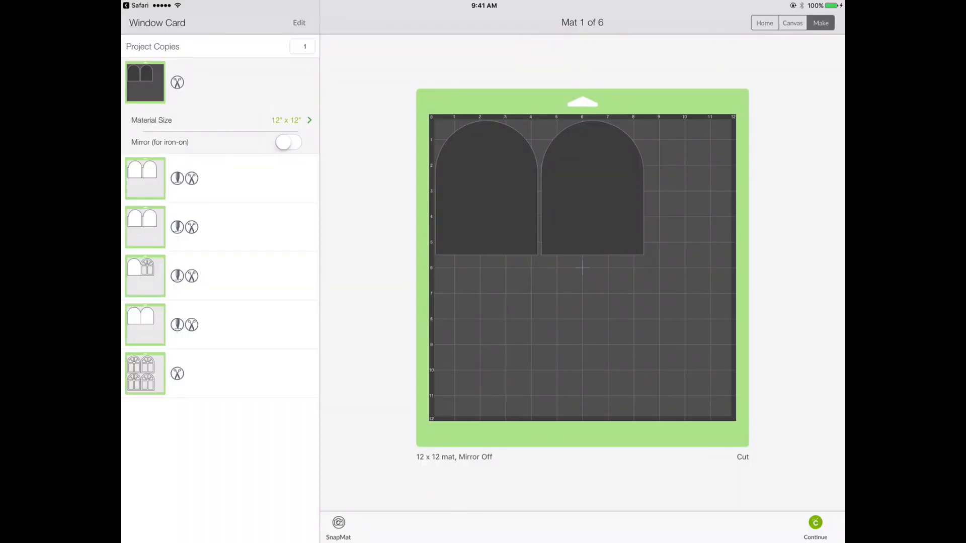
{"action": "left_click", "coordinate": [769, 23]}
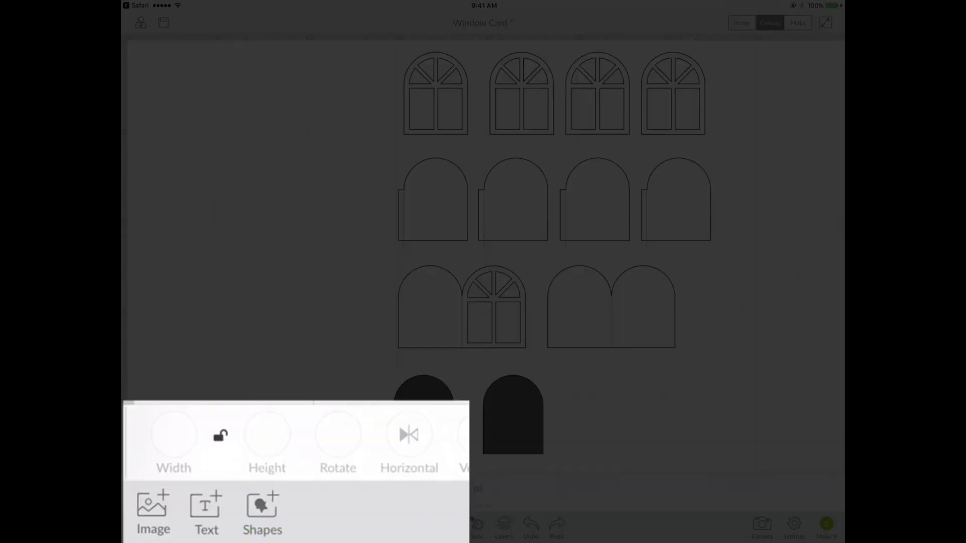
- Add a square from Shapes and resize it to 11.5 by 11.5 inches
{"action": "left_click", "coordinate": [262, 514]}
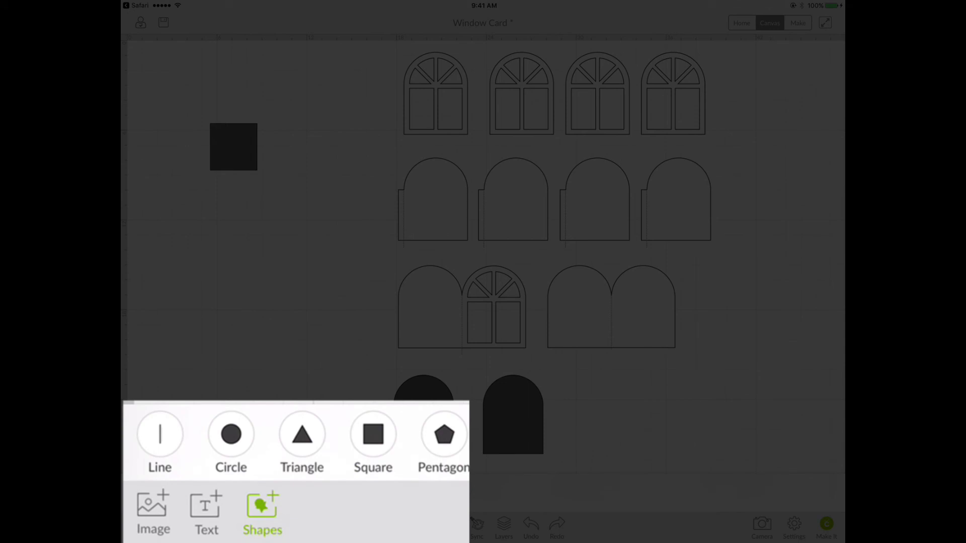
{"action": "left_click", "coordinate": [233, 147]}
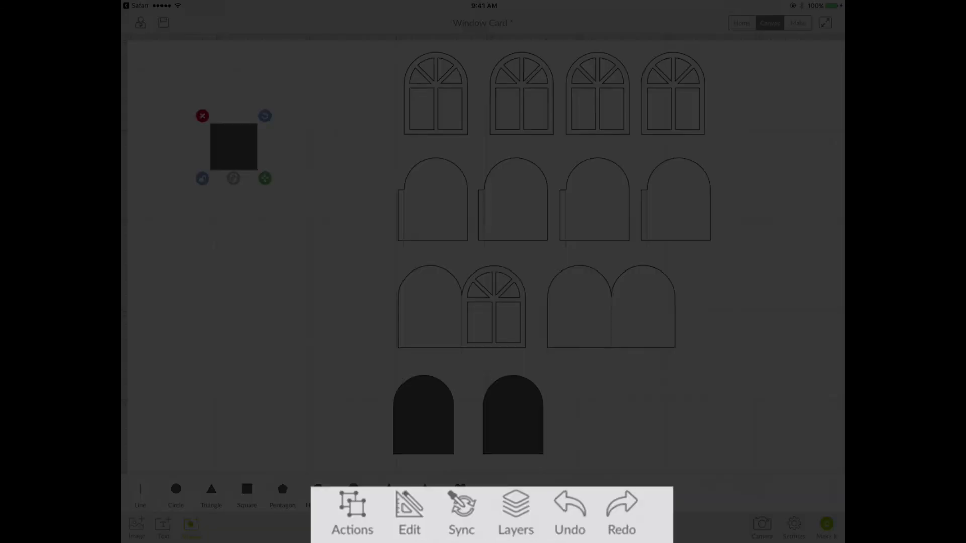
{"action": "left_click", "coordinate": [409, 514]}
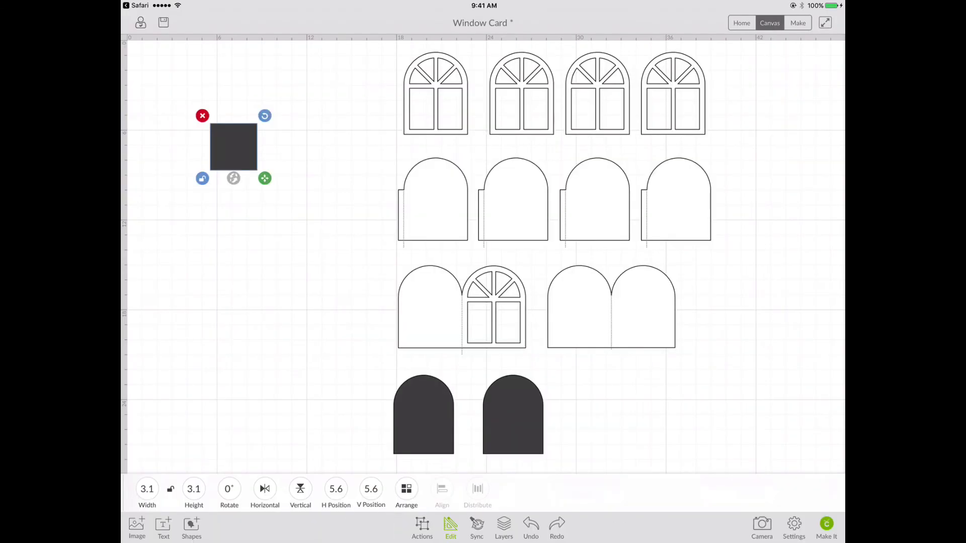
{"action": "left_click", "coordinate": [147, 489]}
{"action": "type", "text": "11.5"}
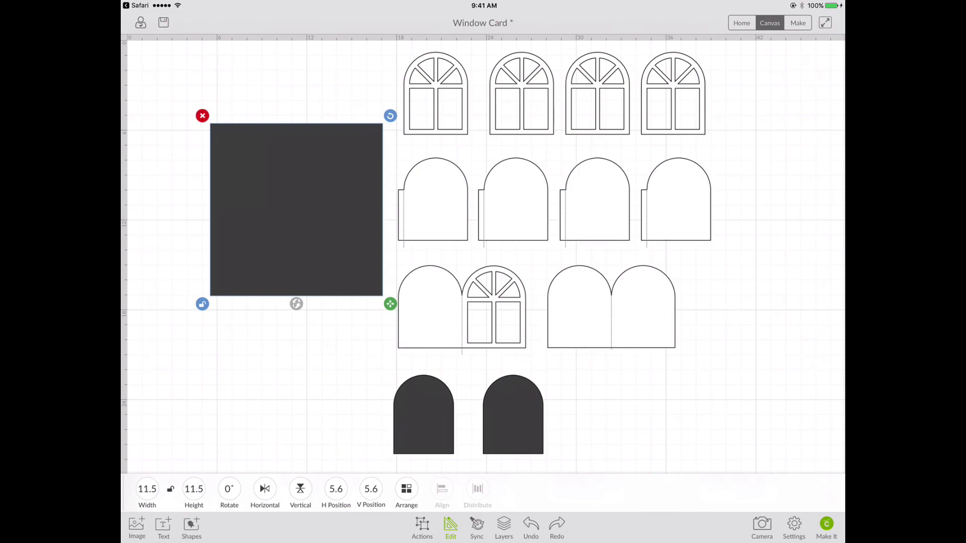
{"action": "left_click", "coordinate": [450, 528]}
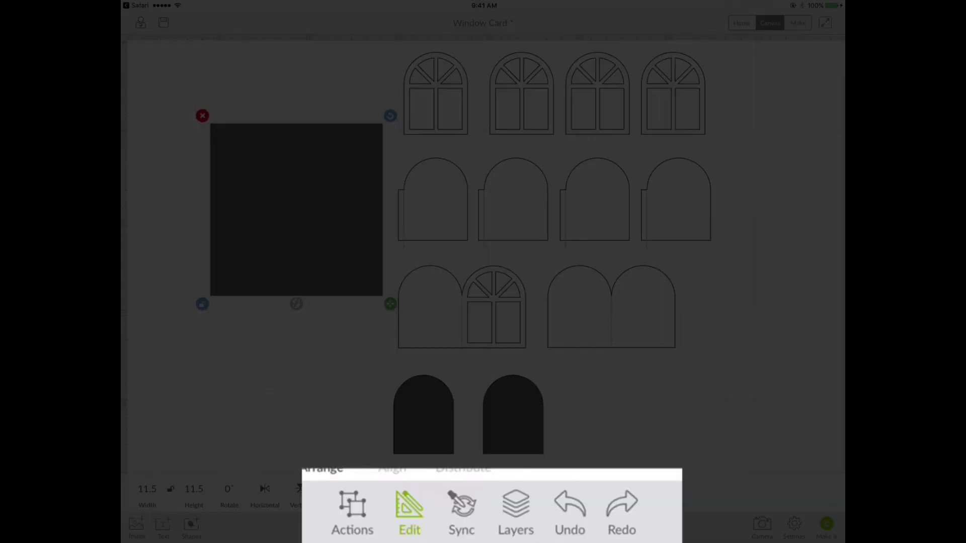
- Move the square to the top-left, make it white, and drag a window frame beside it
{"action": "left_click_drag", "start_coordinate": [296, 210], "coordinate": [243, 167]}
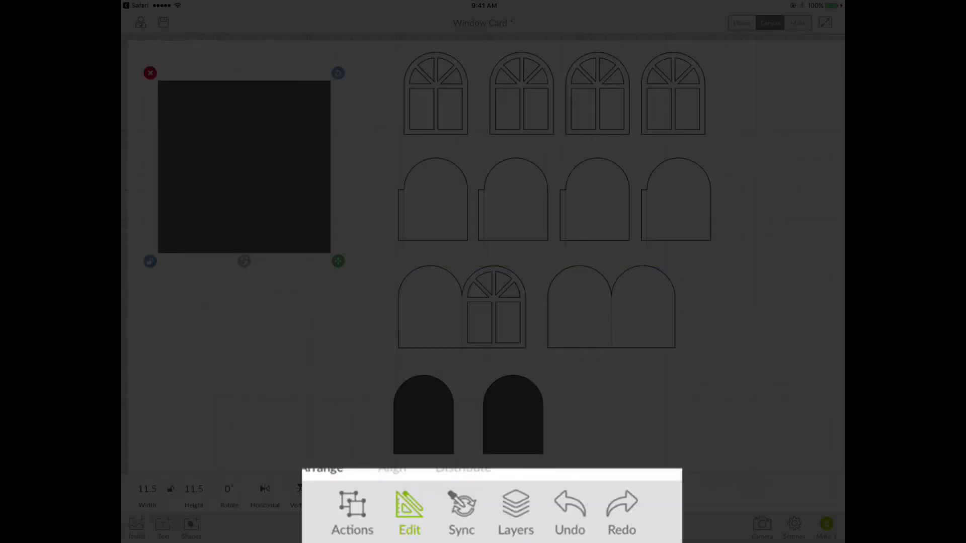
{"action": "left_click", "coordinate": [516, 513]}
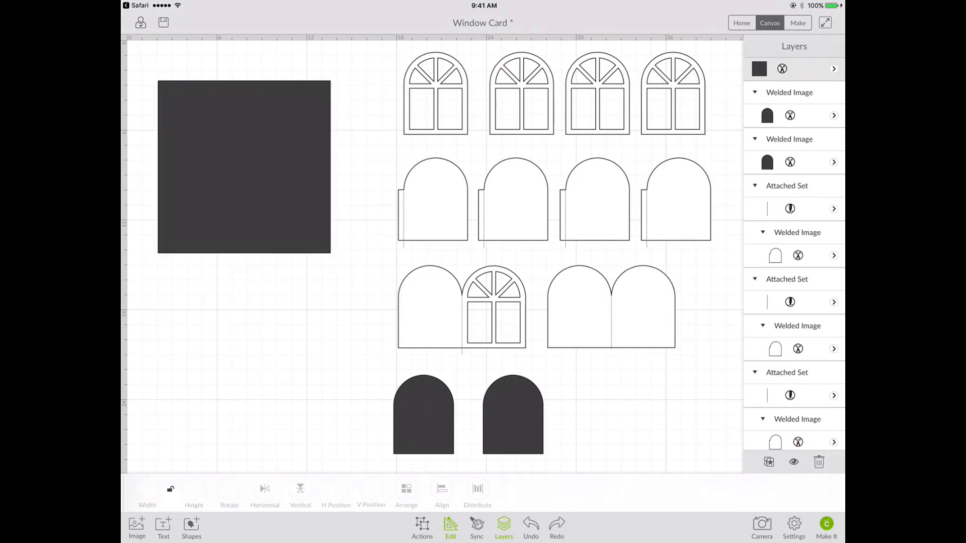
{"action": "left_click", "coordinate": [759, 68]}
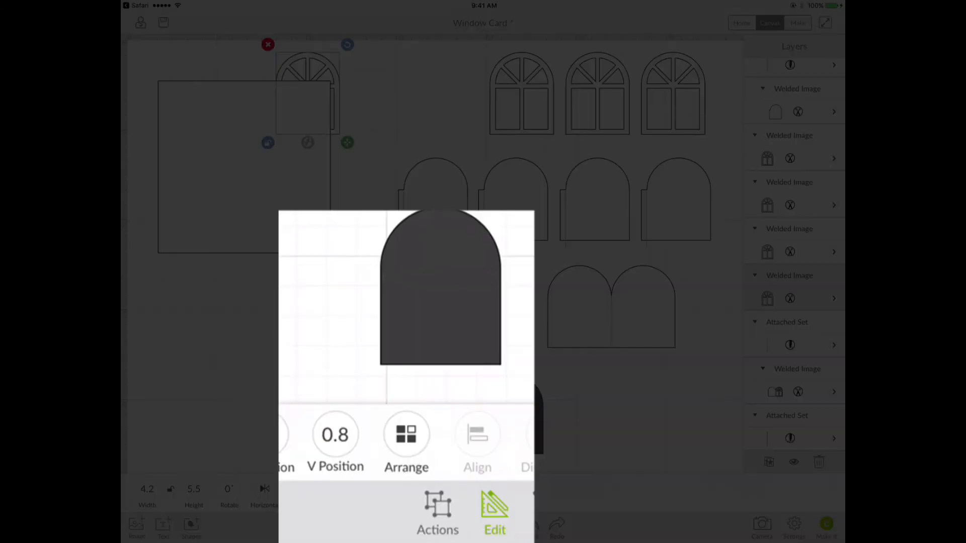
- Move the window frame forward in the stack, then open Arrange for the white square
{"action": "left_click", "coordinate": [406, 441]}
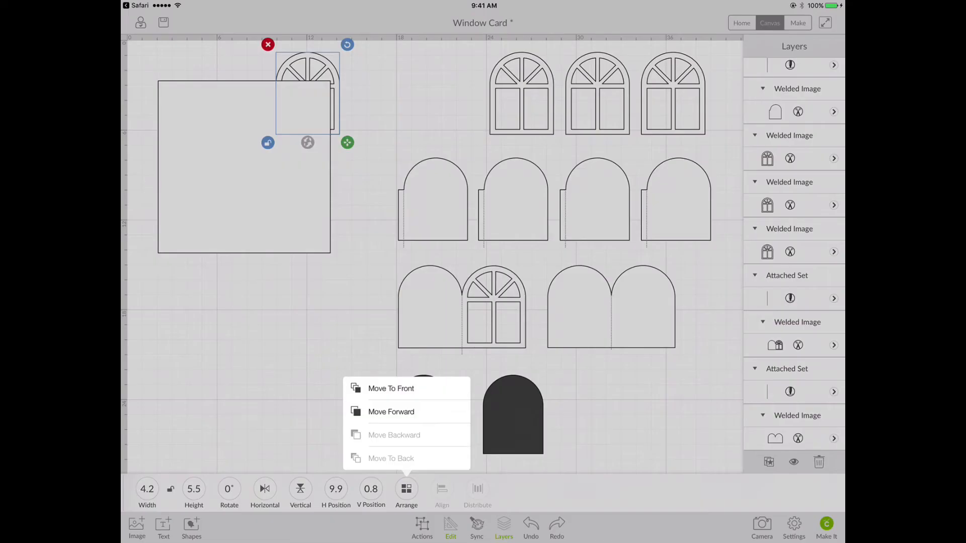
{"action": "left_click", "coordinate": [390, 388]}
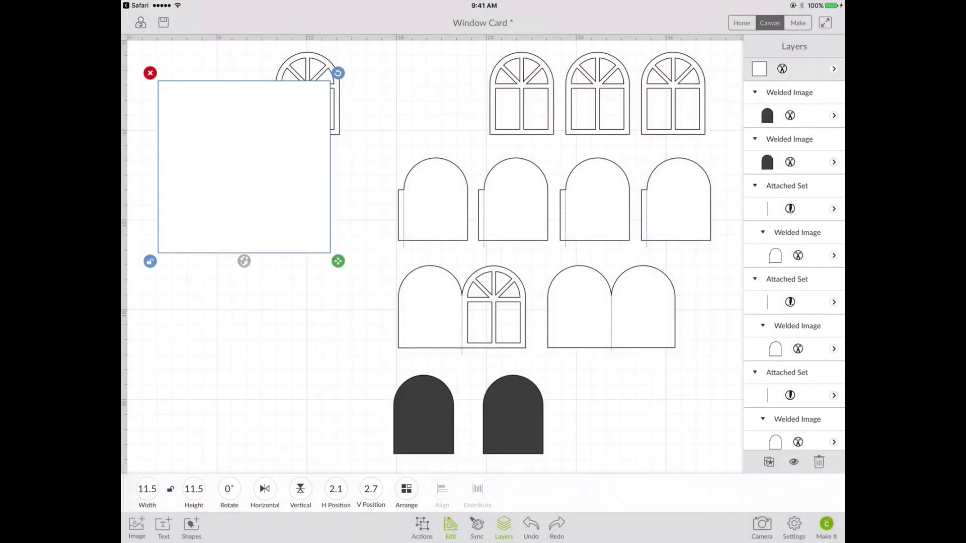
{"action": "left_click", "coordinate": [406, 493]}
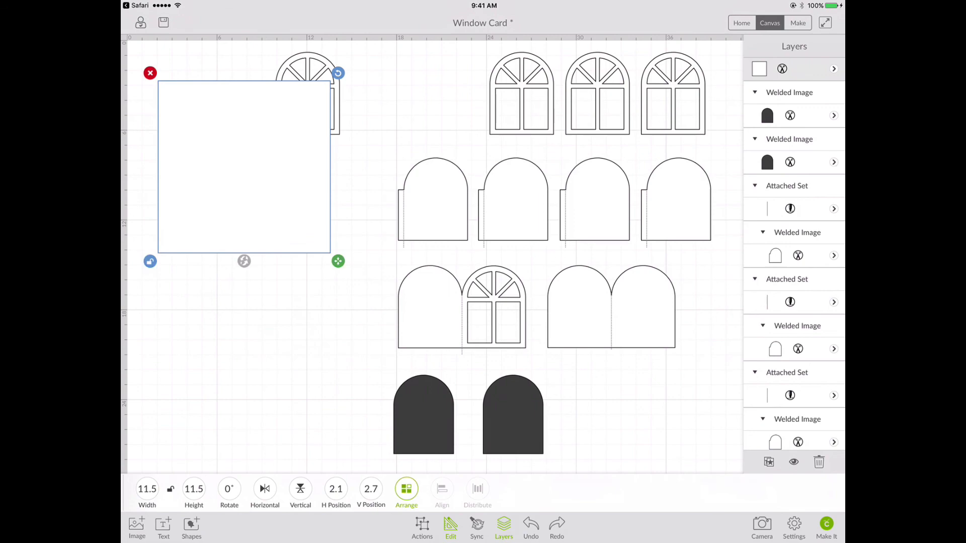
{"action": "left_click", "coordinate": [407, 489]}
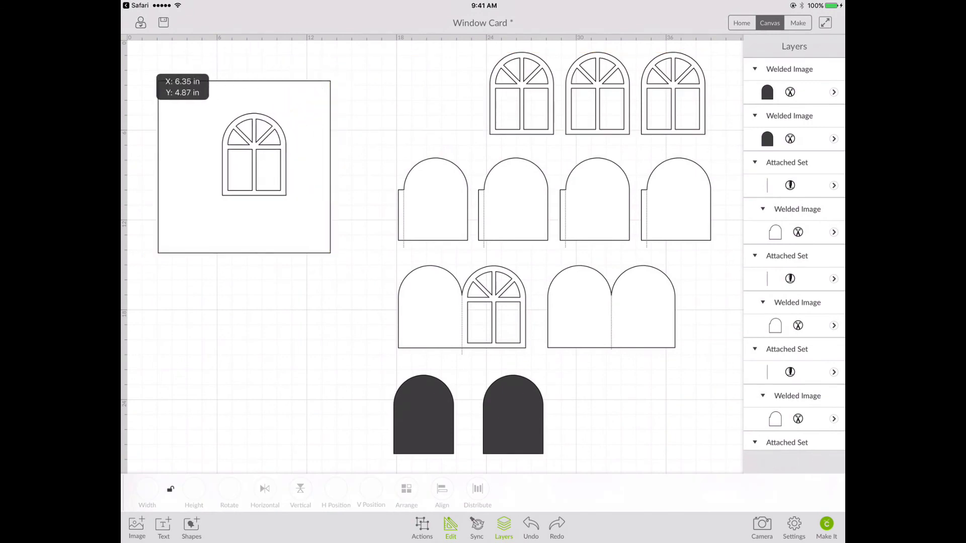
- Drag the arched window pieces into a two-by-two block inside the square and check their size
{"action": "left_click_drag", "start_coordinate": [253, 154], "coordinate": [198, 124]}
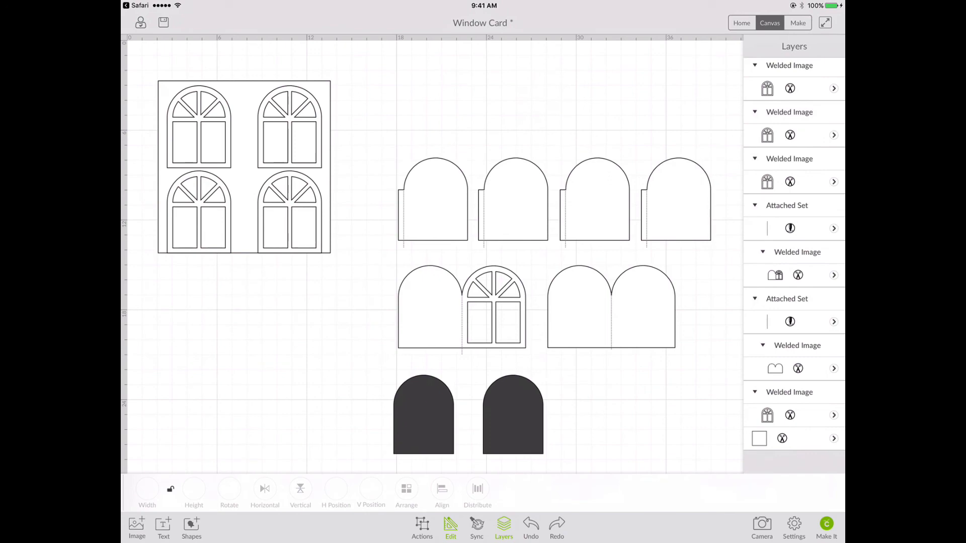
{"action": "left_click", "coordinate": [244, 166]}
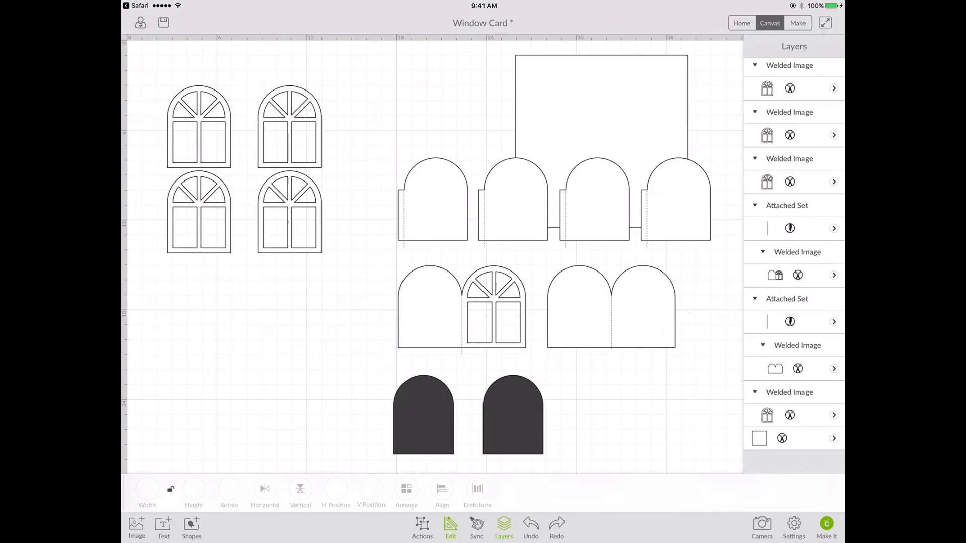
{"action": "left_click", "coordinate": [212, 171]}
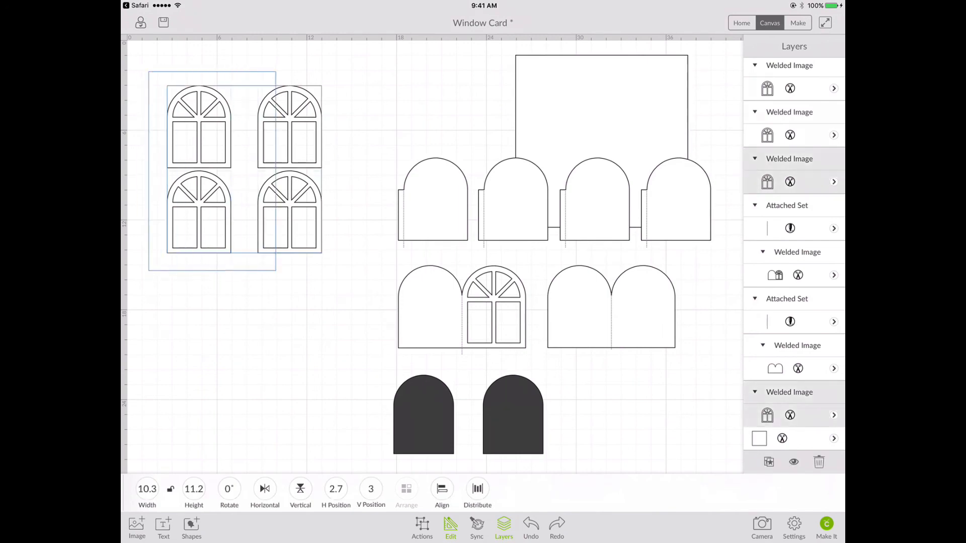
{"action": "left_click", "coordinate": [212, 173]}
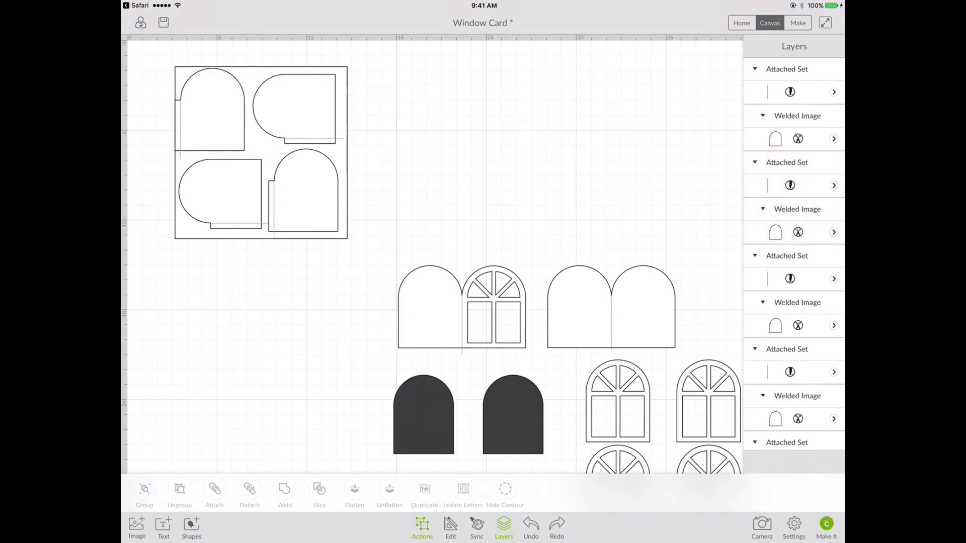
- Select the four card pieces inside the square and attach them into one set
{"action": "left_click", "coordinate": [261, 151]}
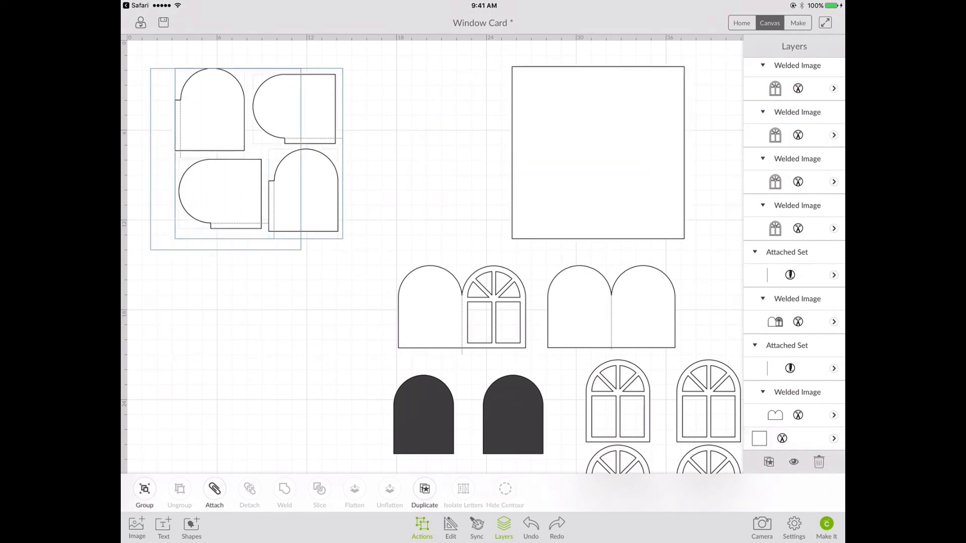
{"action": "left_click", "coordinate": [246, 154]}
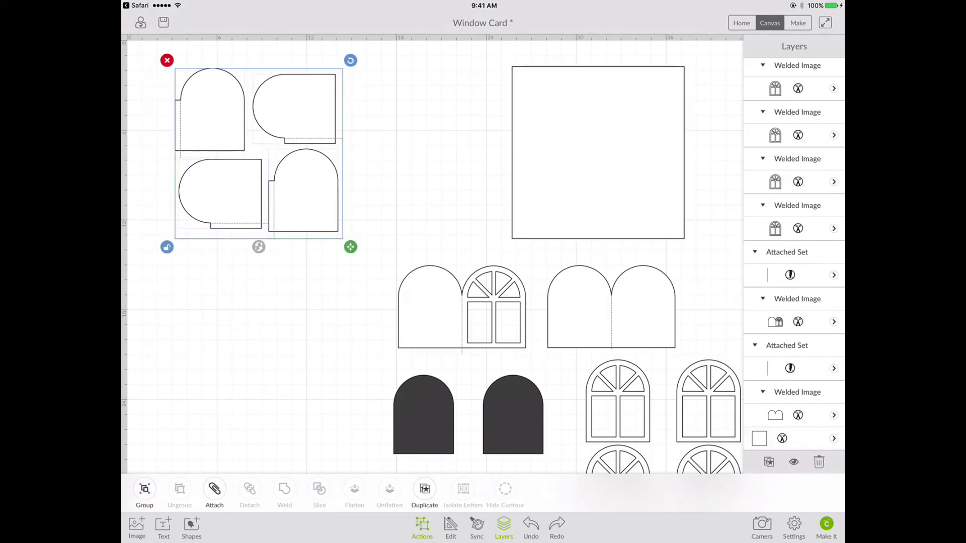
{"action": "left_click", "coordinate": [214, 493]}
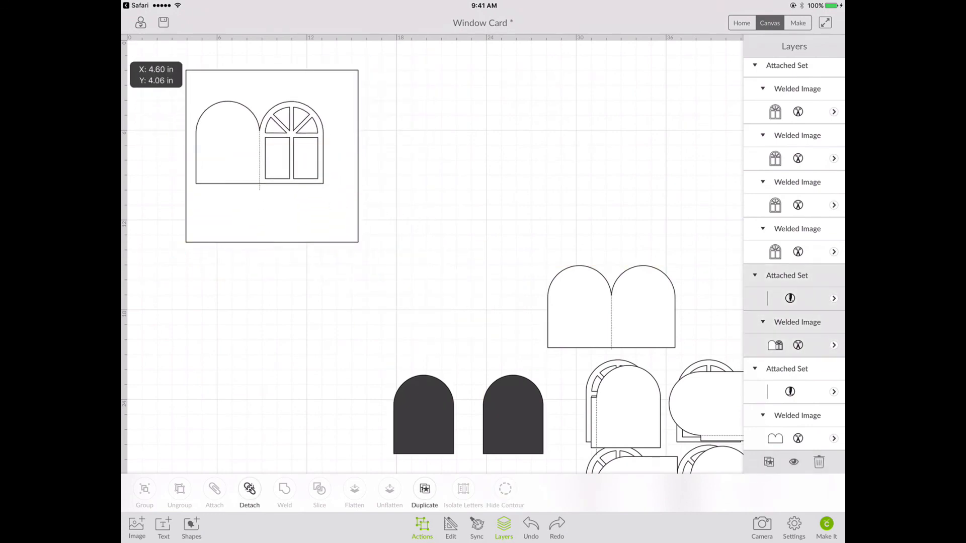
- Align the double-arch piece under the window front in the square and attach both
{"action": "left_click", "coordinate": [271, 123]}
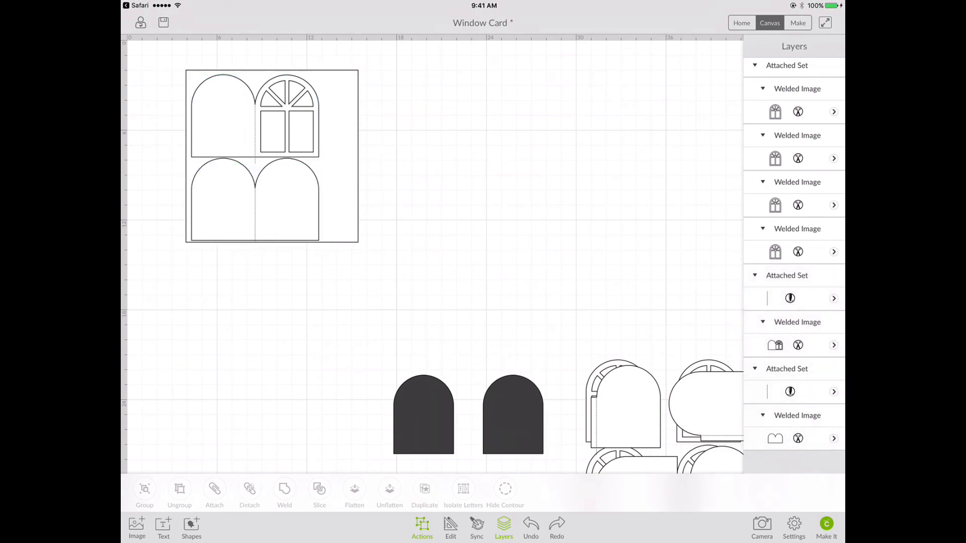
{"action": "left_click", "coordinate": [271, 157]}
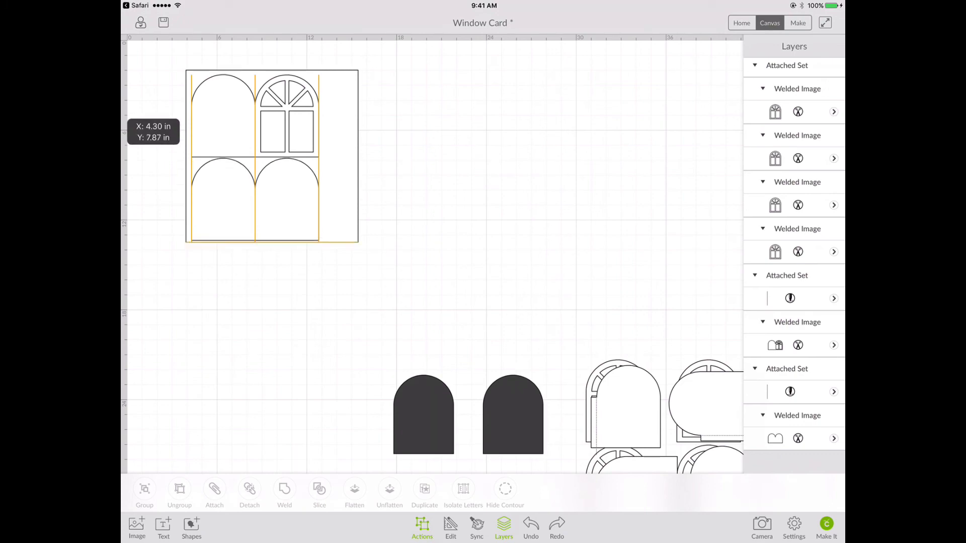
{"action": "left_click", "coordinate": [424, 489]}
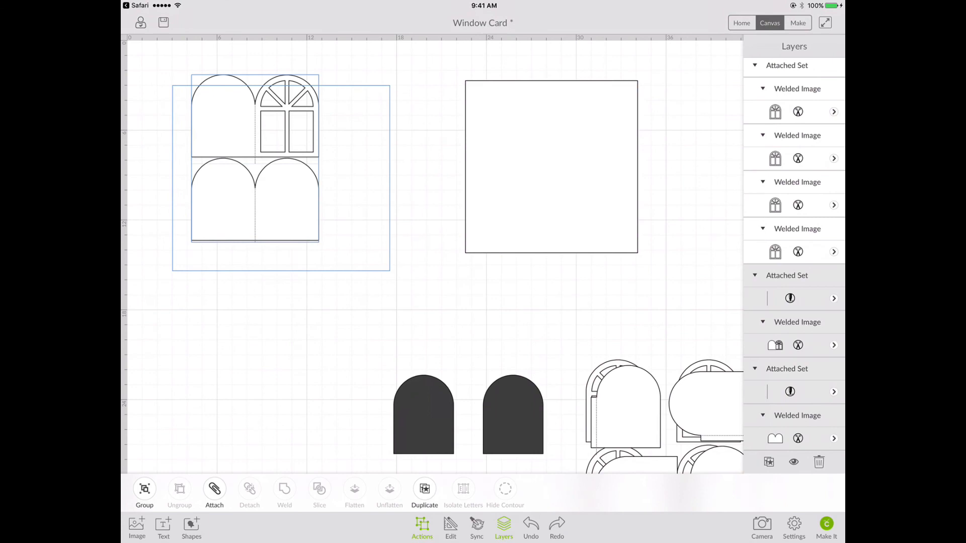
{"action": "left_click", "coordinate": [255, 157]}
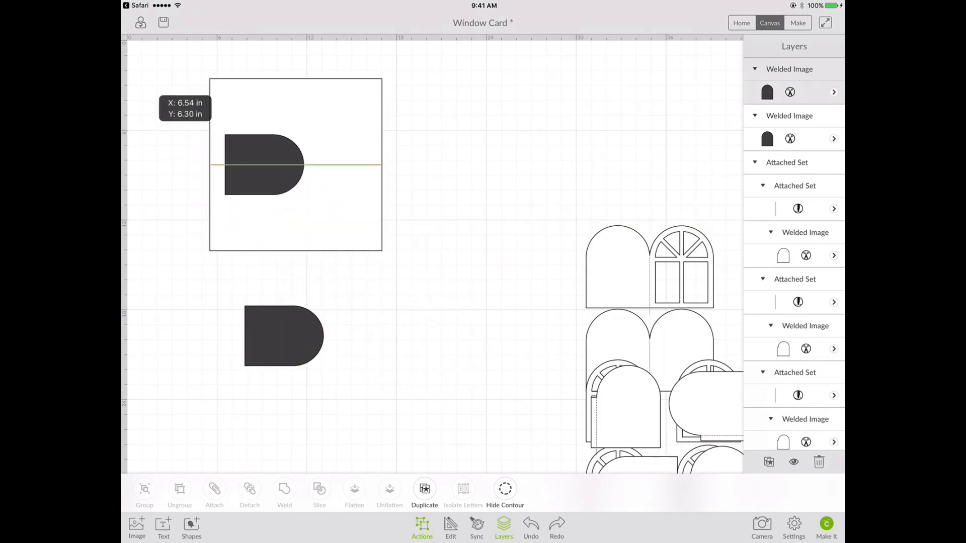
- Stack the second dark arch piece below the first and lay out the groups
{"action": "left_click_drag", "start_coordinate": [263, 164], "coordinate": [255, 115]}
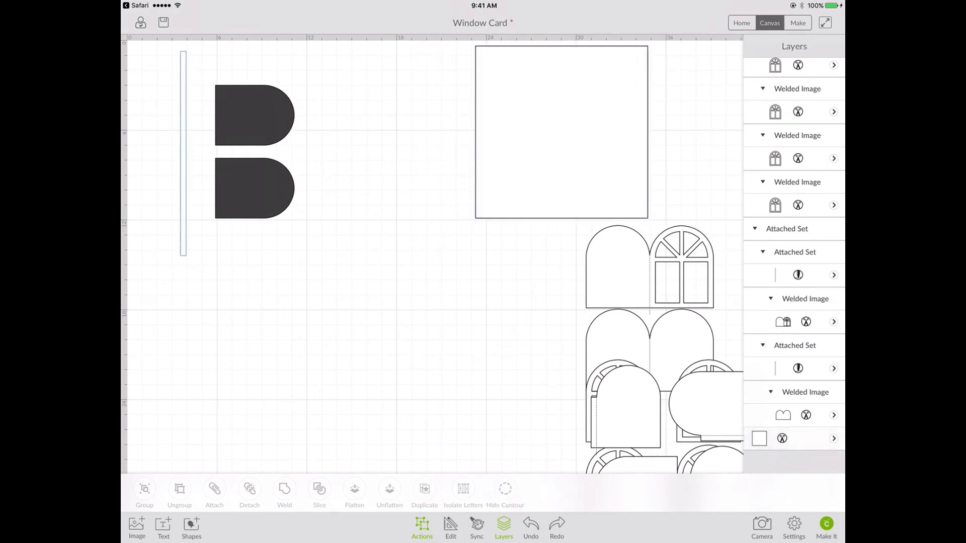
{"action": "left_click", "coordinate": [255, 151]}
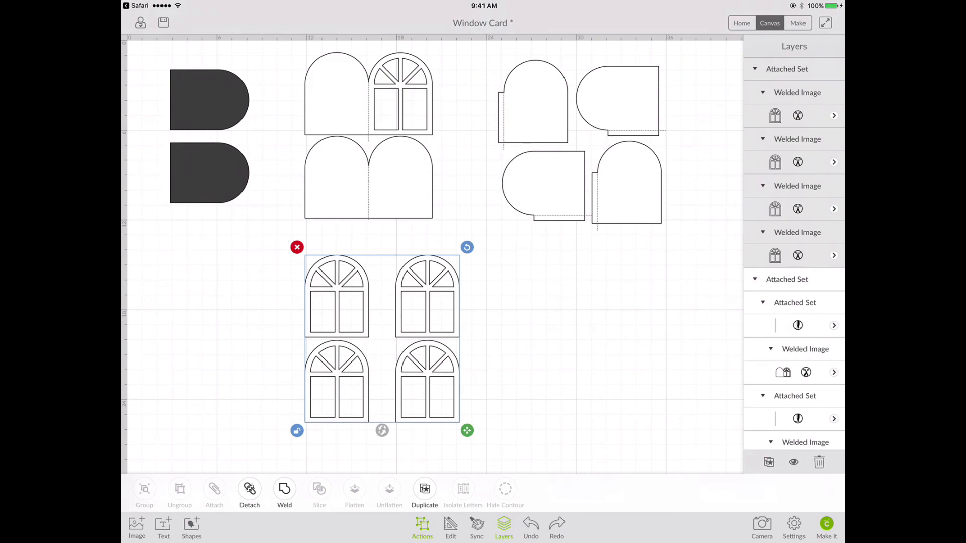
- Send the card to Make It, replace the earlier project, and set Mat 1 to 8.5" x 11"
{"action": "left_click", "coordinate": [826, 528]}
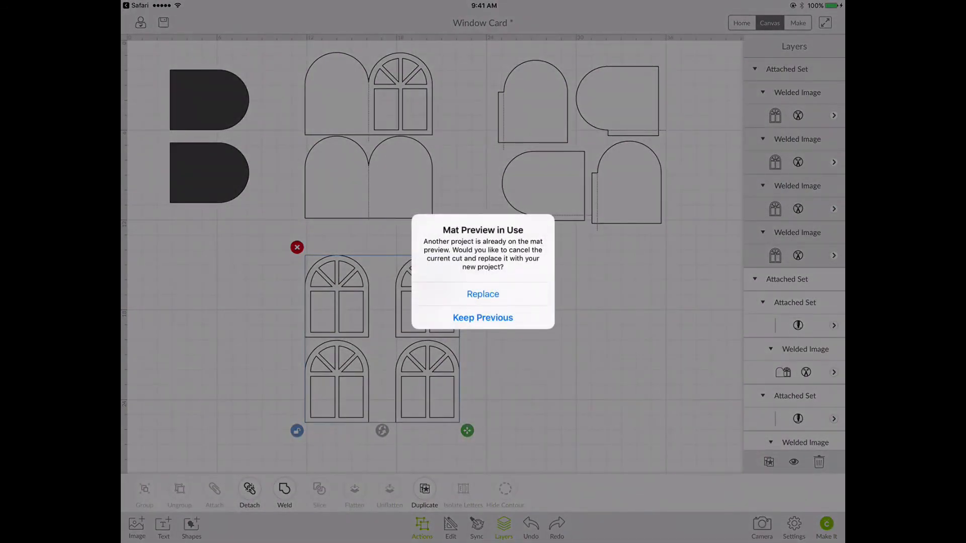
{"action": "left_click", "coordinate": [483, 293]}
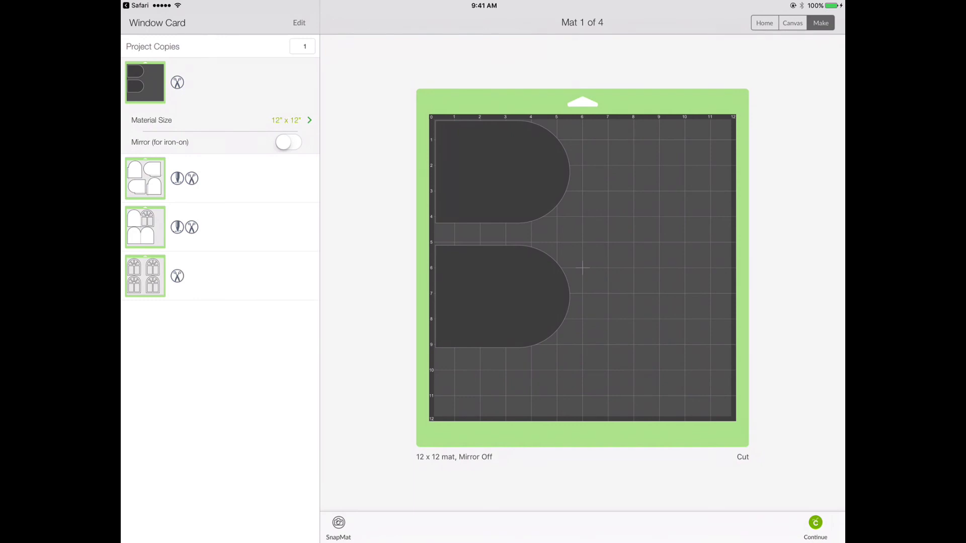
{"action": "left_click", "coordinate": [145, 82]}
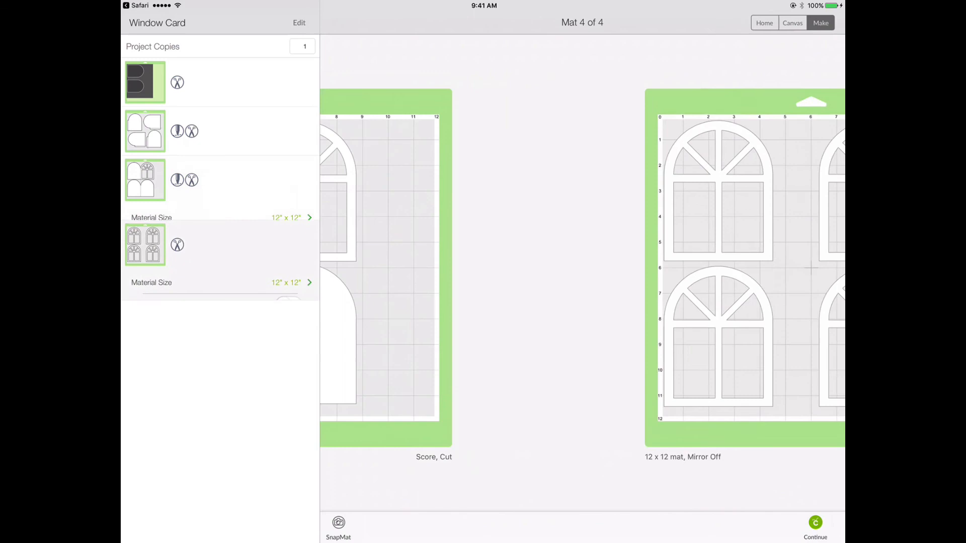
{"action": "left_click", "coordinate": [145, 245]}
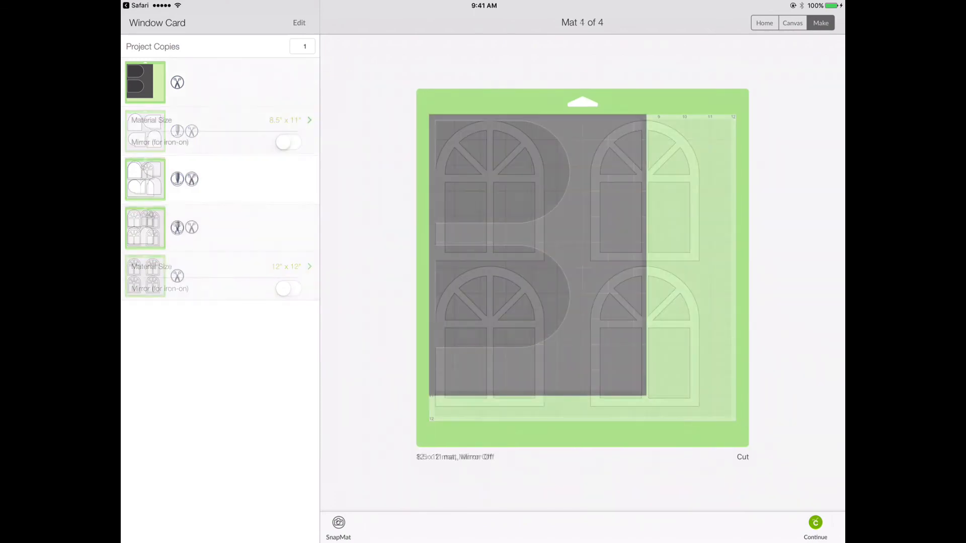
- Select the two dark arched pieces on Mat 1 and show their options menu
{"action": "left_click", "coordinate": [145, 82]}
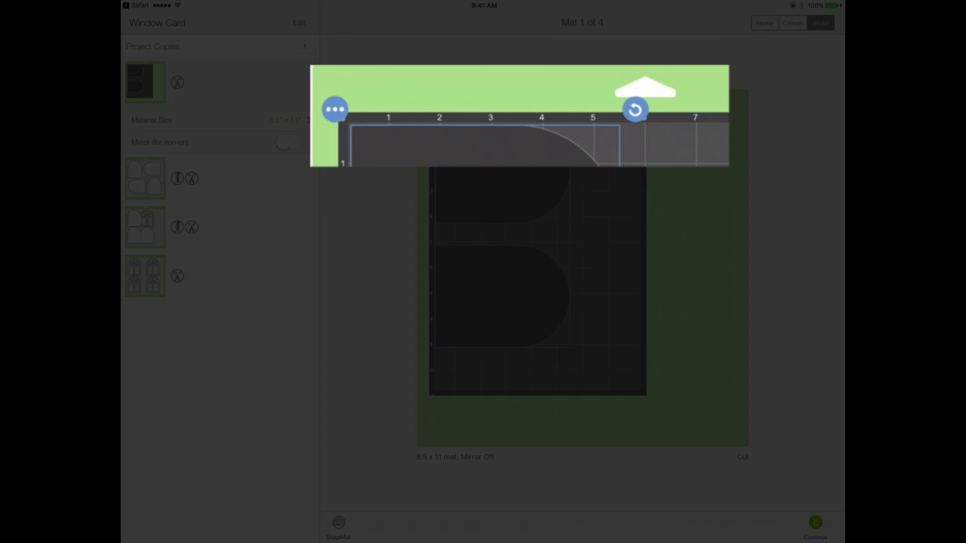
{"action": "left_click", "coordinate": [335, 110]}
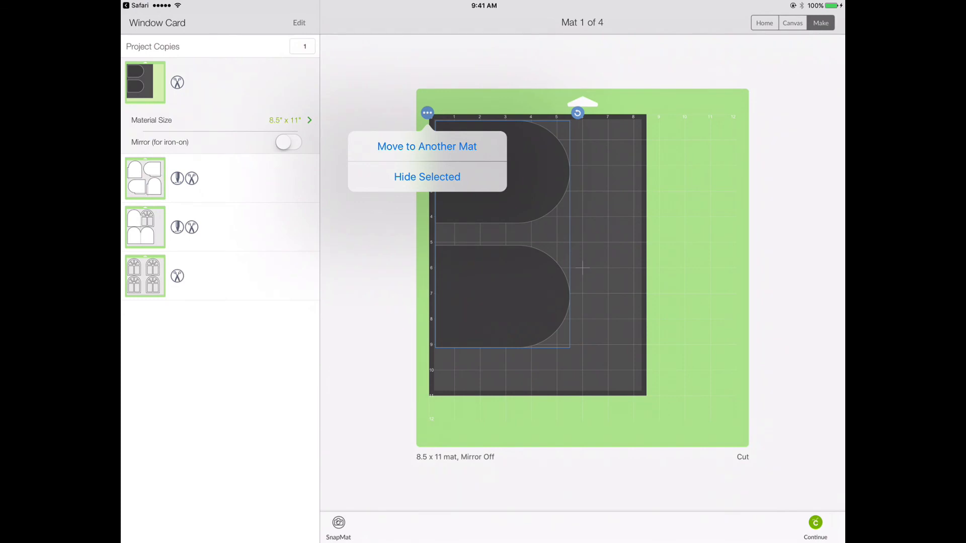
- Move the two dark arch pieces to a newly created fifth mat with orange material
{"action": "left_click", "coordinate": [426, 145]}
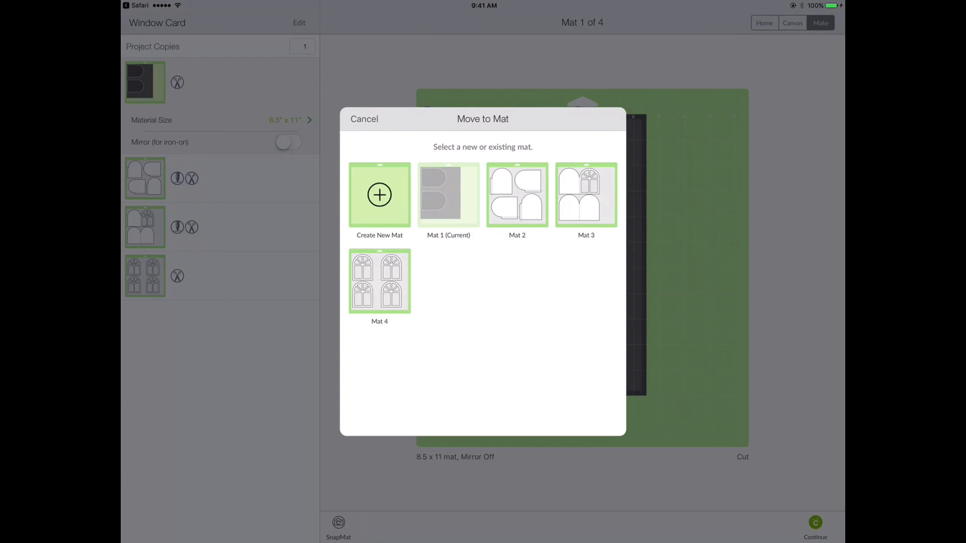
{"action": "left_click", "coordinate": [380, 194]}
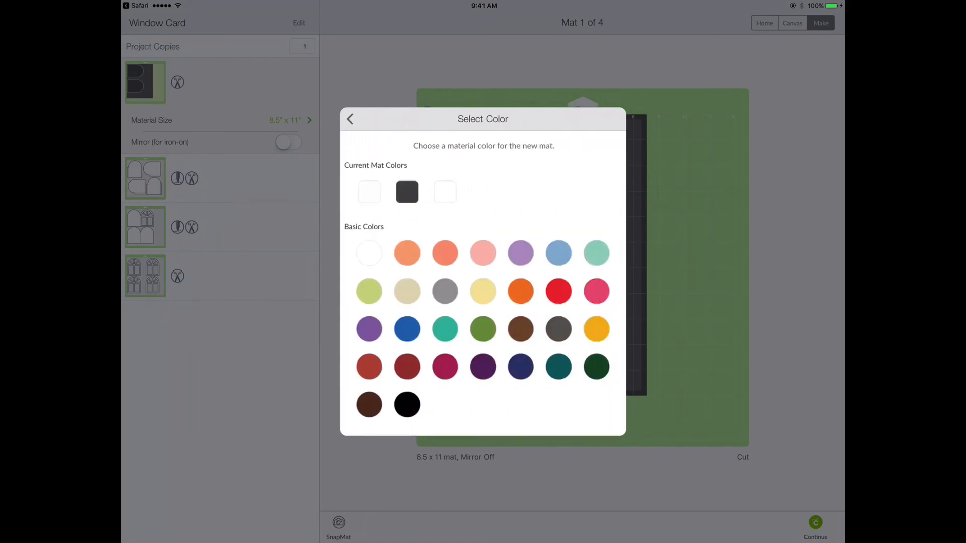
{"action": "left_click", "coordinate": [406, 253]}
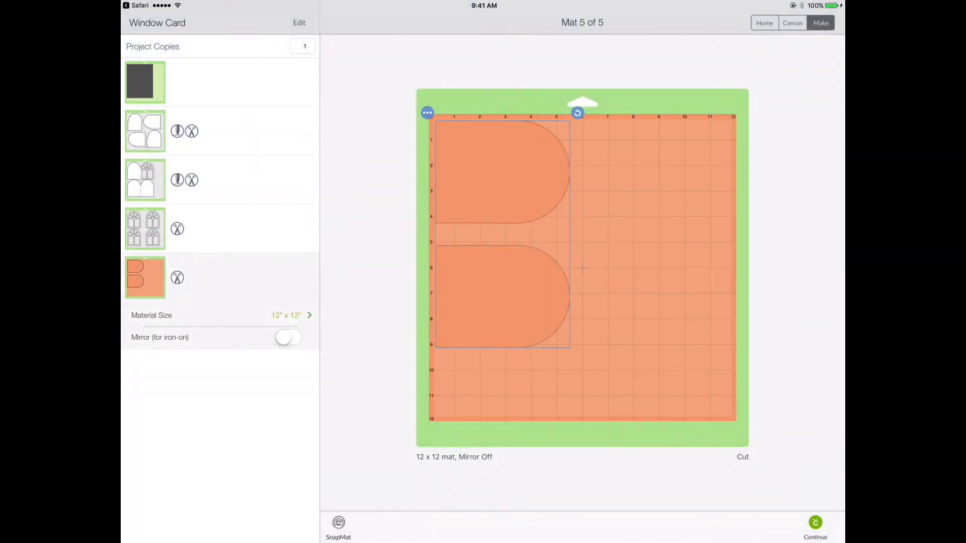